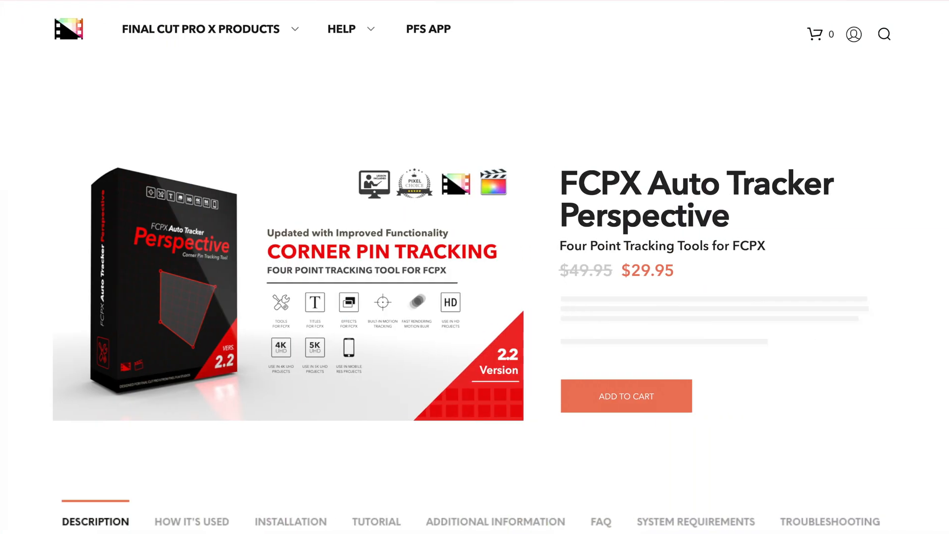
- Download FCPX Auto Tracker Perspective from the account's Download Products list
click(854, 33)
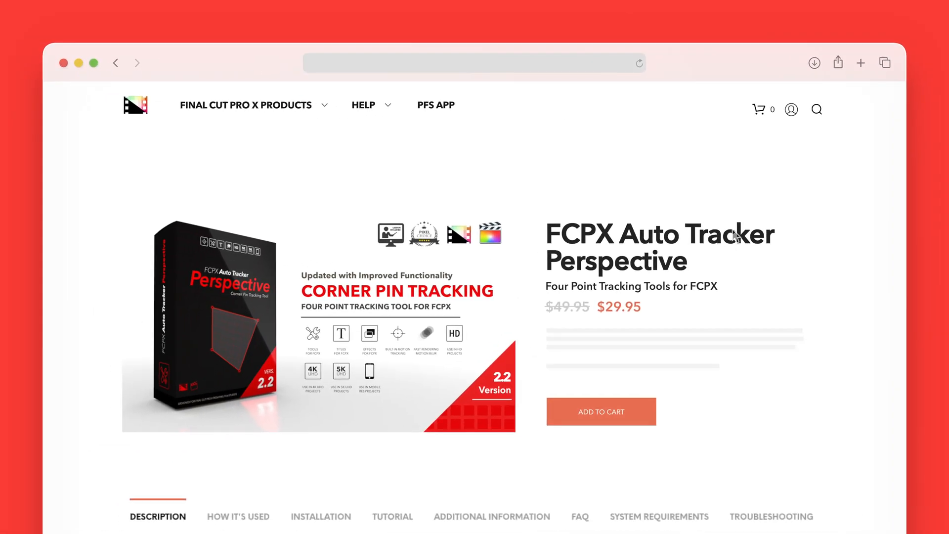
click(790, 109)
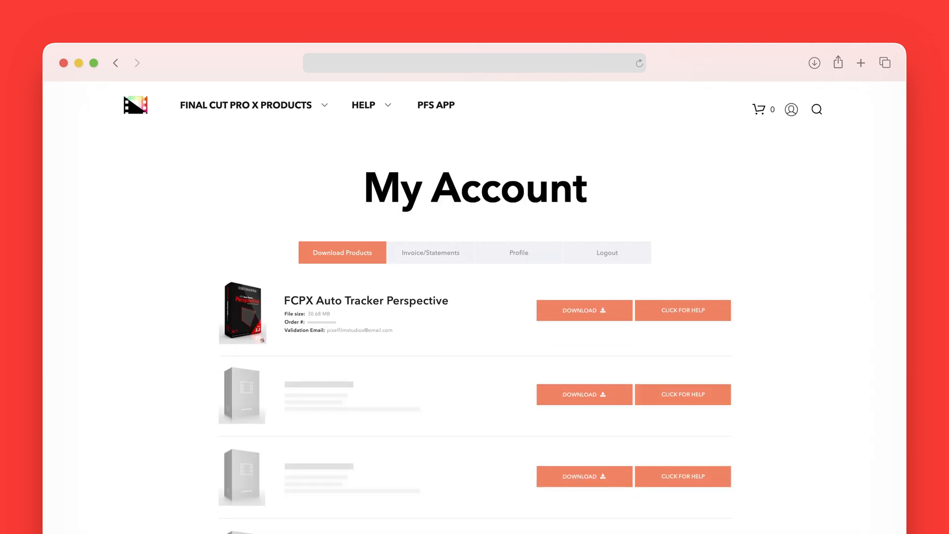
click(584, 310)
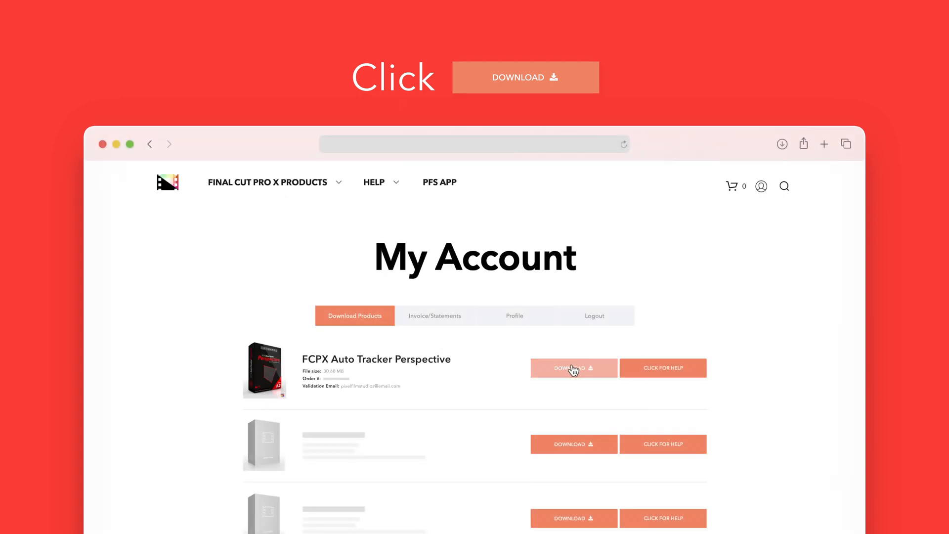
click(573, 368)
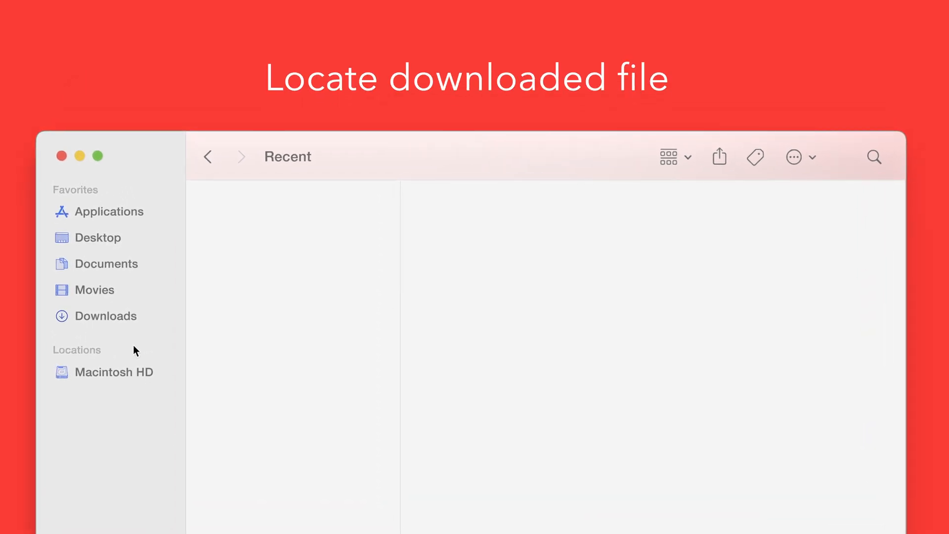
- Unzip the downloaded FCPX Auto Tracker Perspective package in the Downloads folder
click(105, 317)
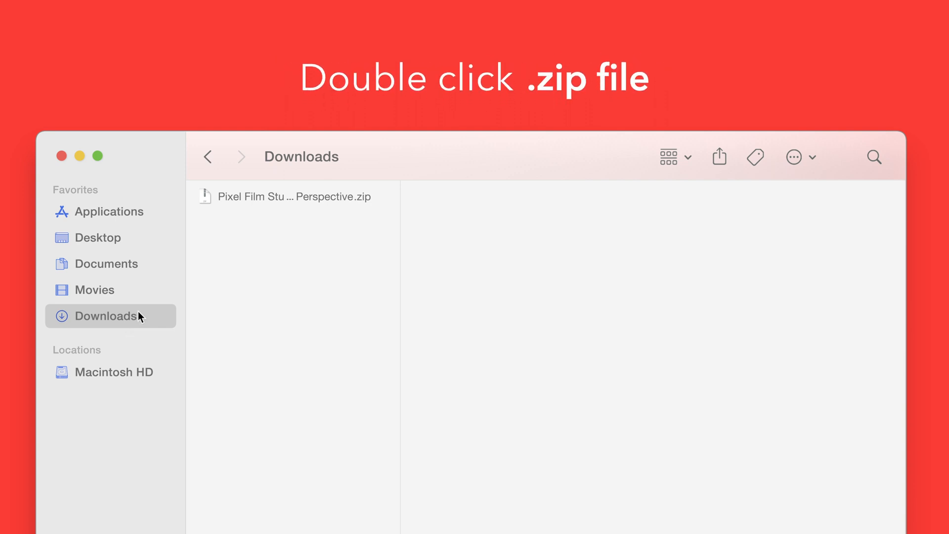
double_click(293, 197)
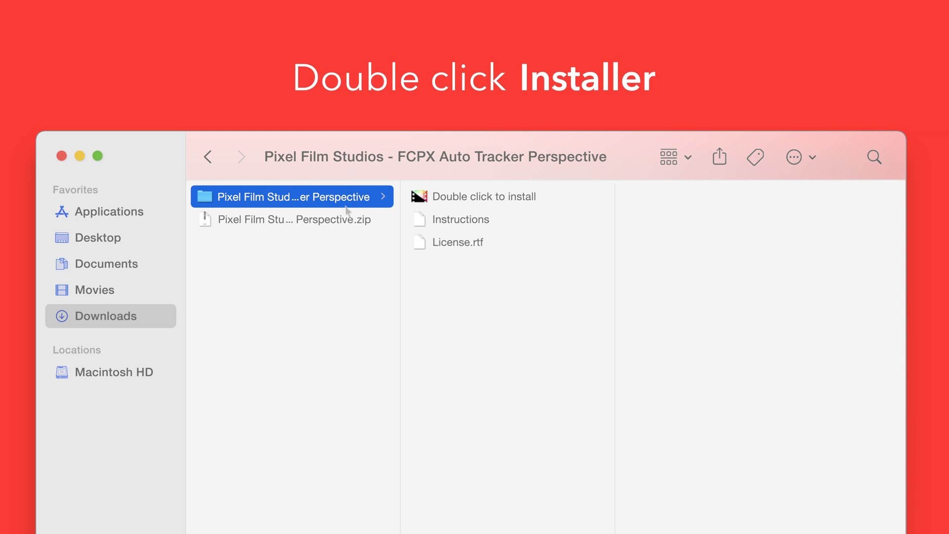
- Launch PFS Installer, begin installation, allow Finder access and continue past the restart note
double_click(485, 195)
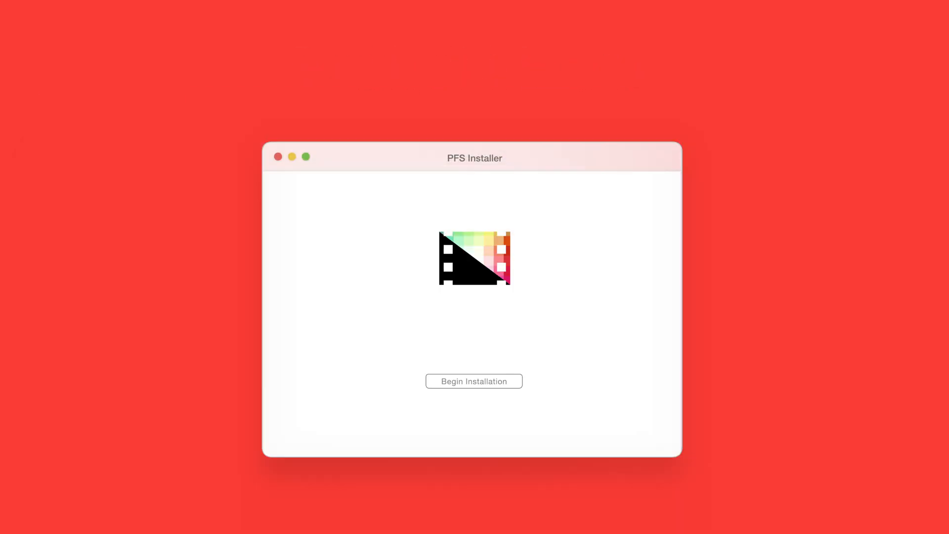
click(474, 382)
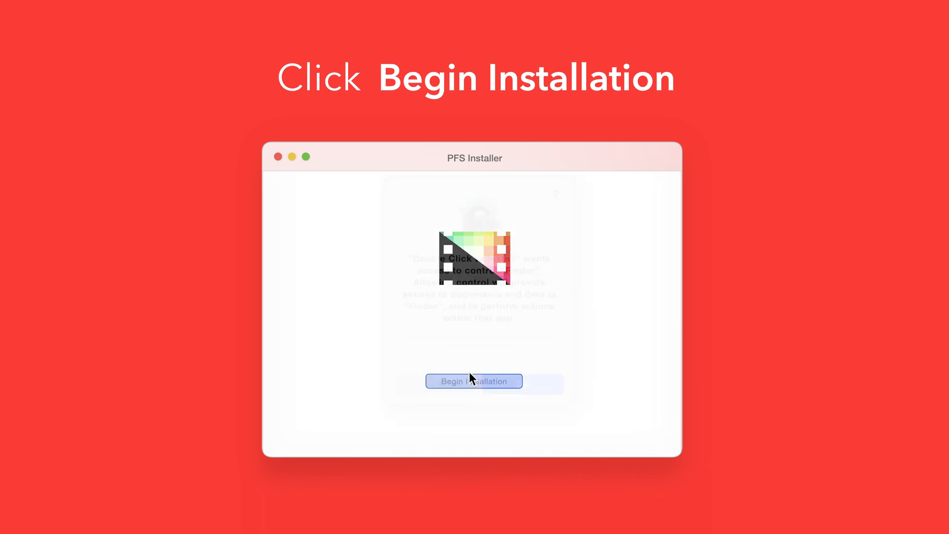
click(473, 382)
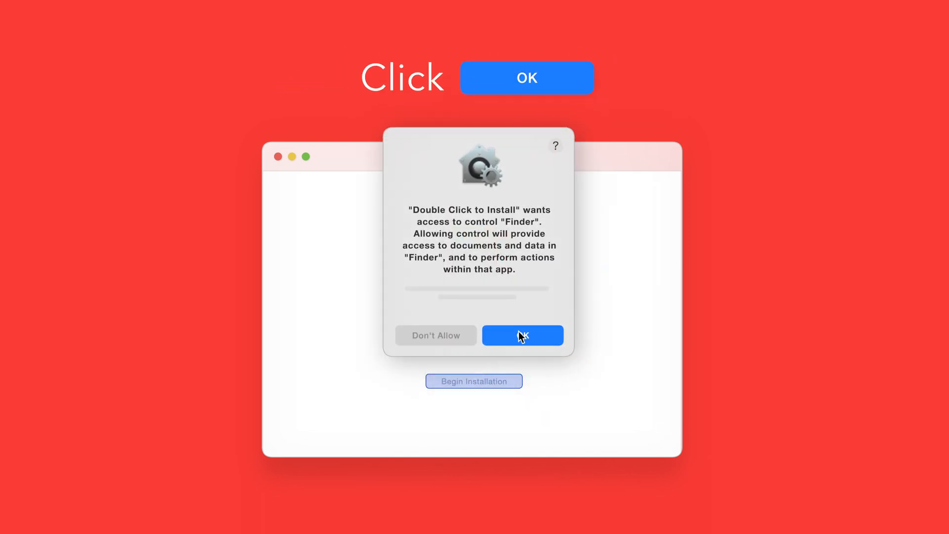
click(522, 335)
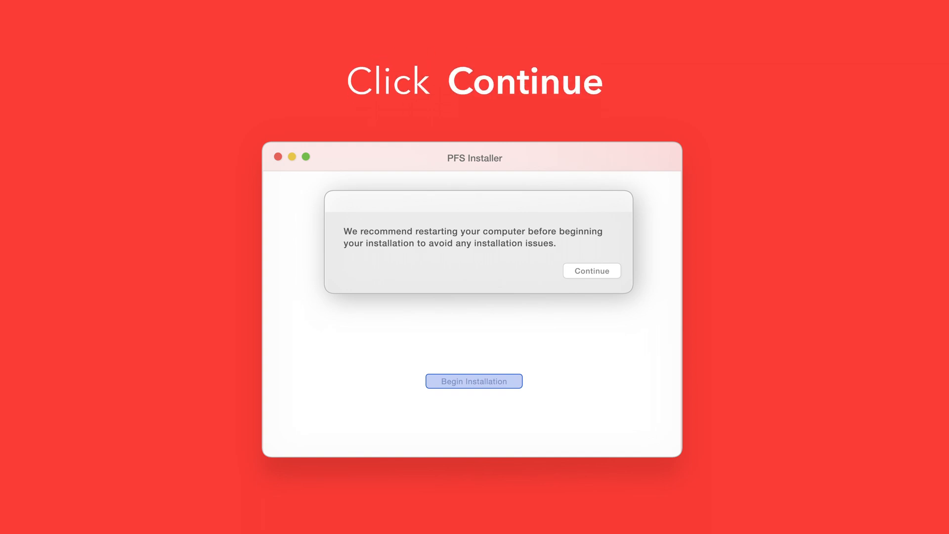
click(591, 269)
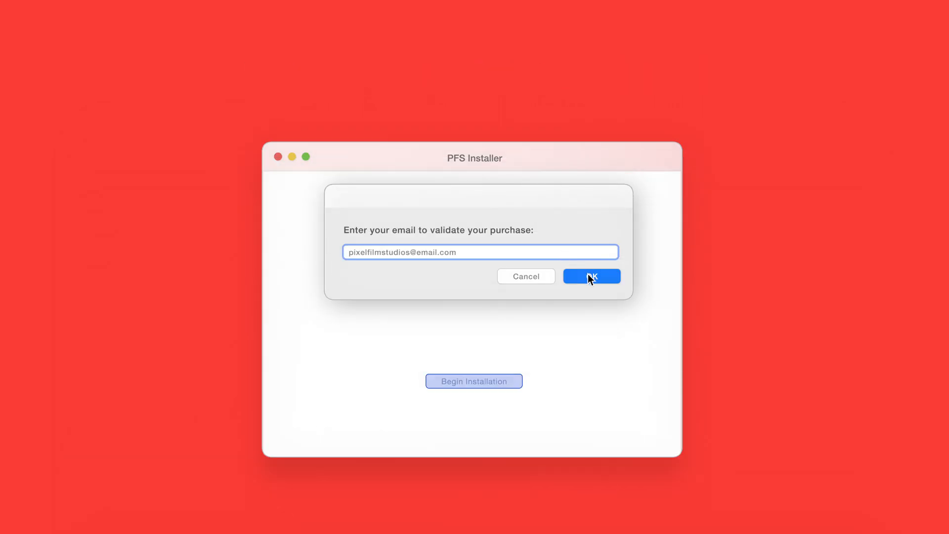
- Submit the validation email, authorise with the admin password, and close the finished installer
click(591, 277)
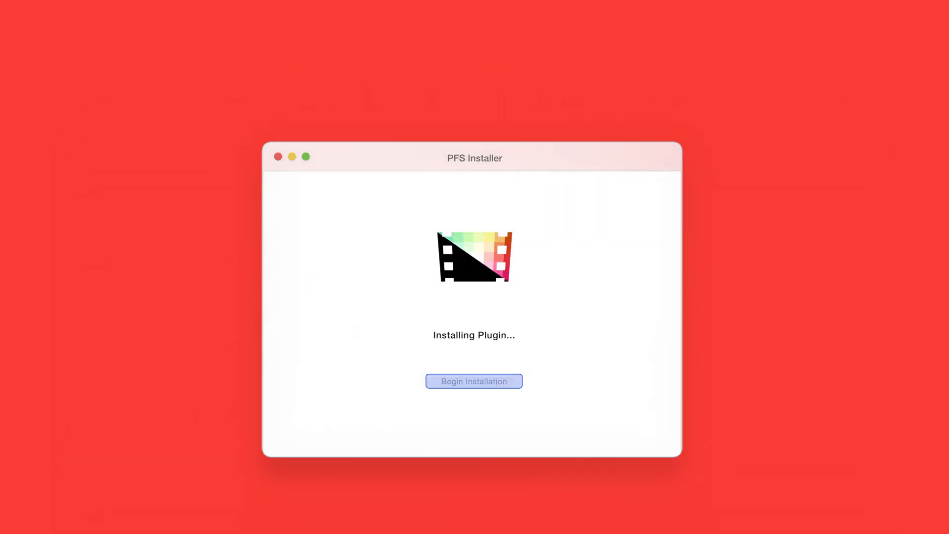
click(474, 381)
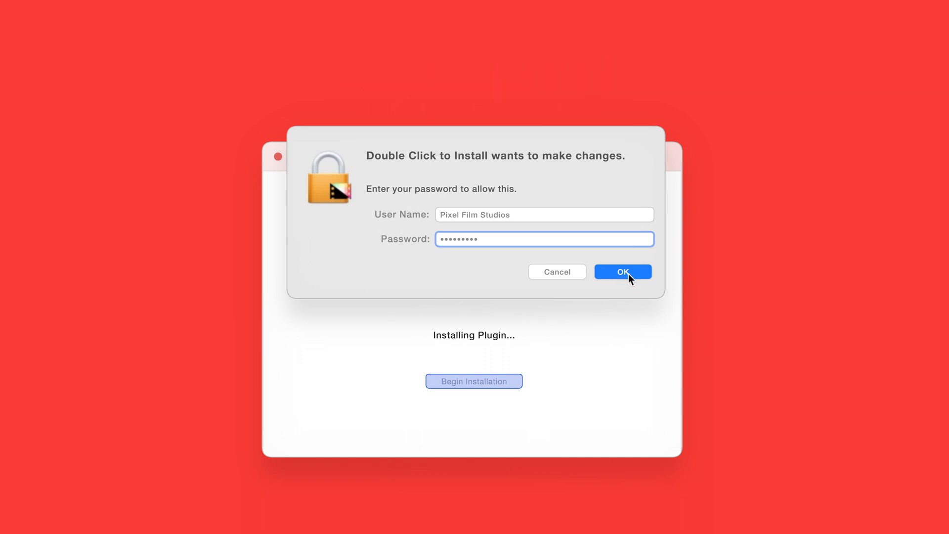
click(623, 271)
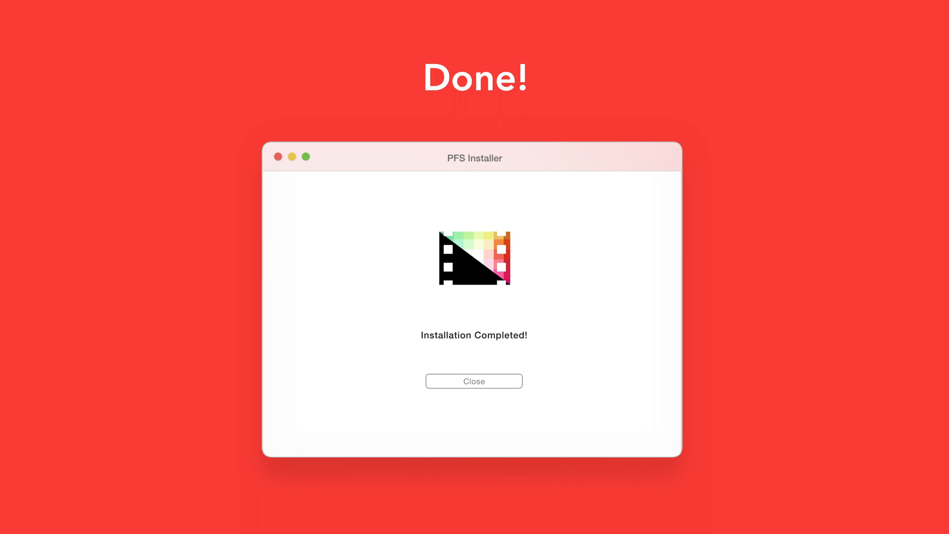
click(475, 381)
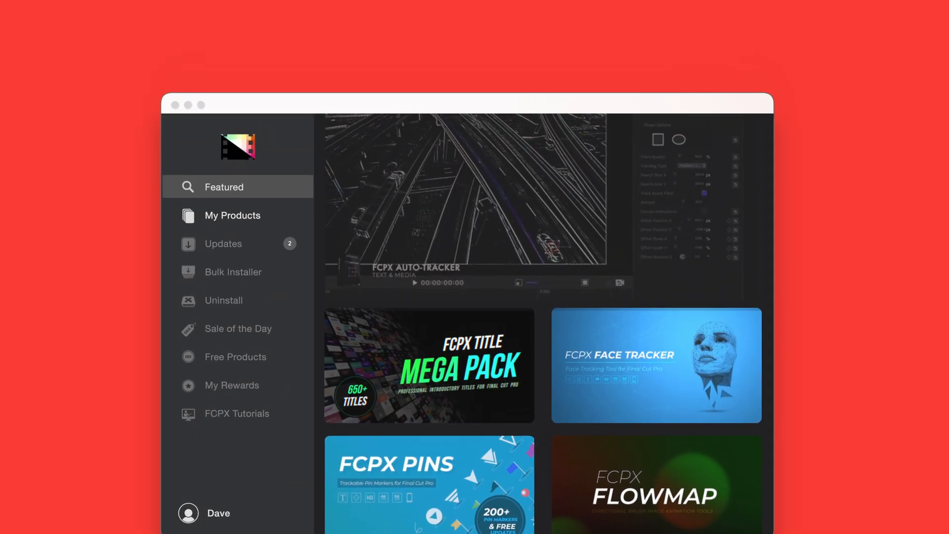
- From My Products, download FCPX Auto Tracker Perspective and start its install
click(232, 216)
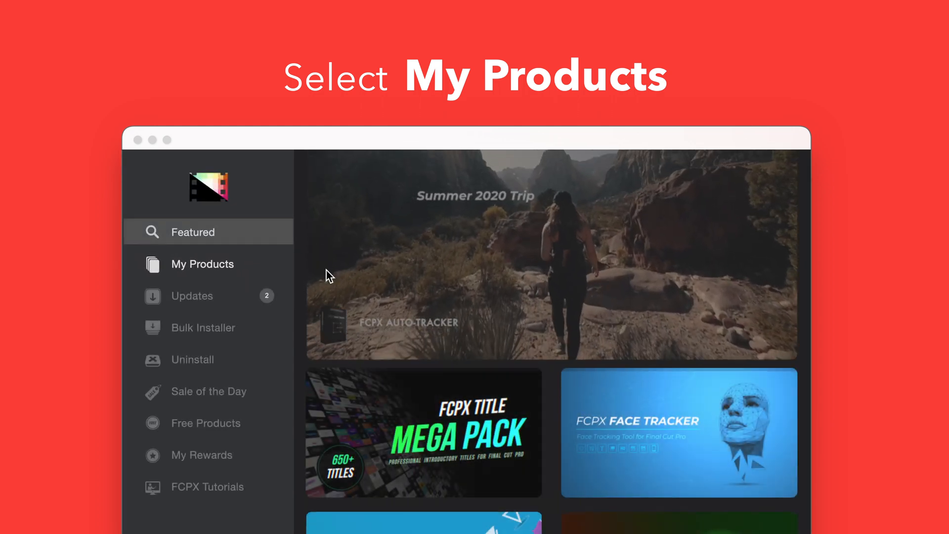
click(202, 264)
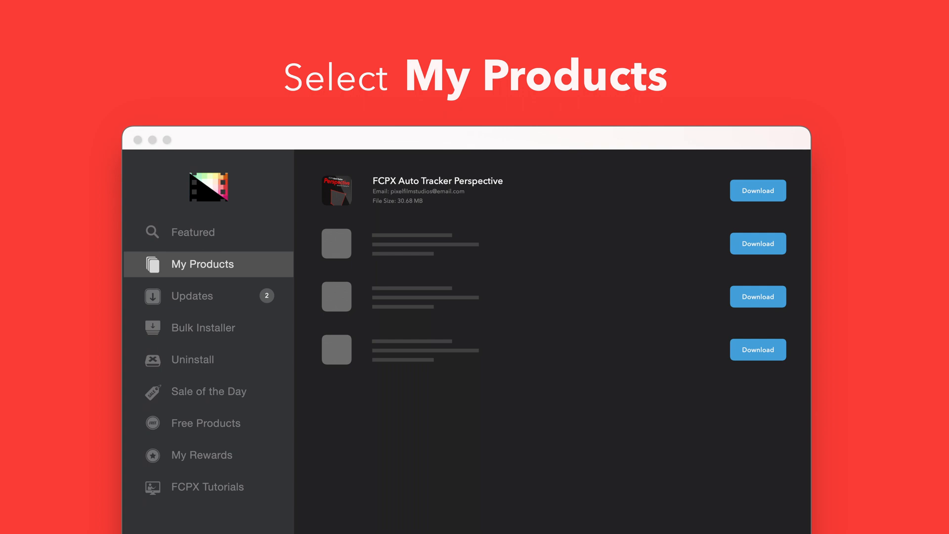
click(757, 190)
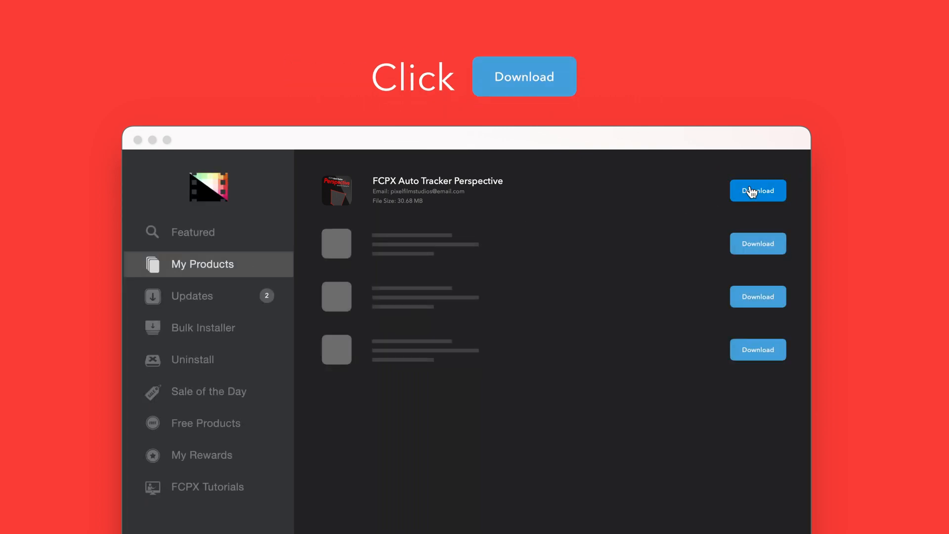
click(757, 191)
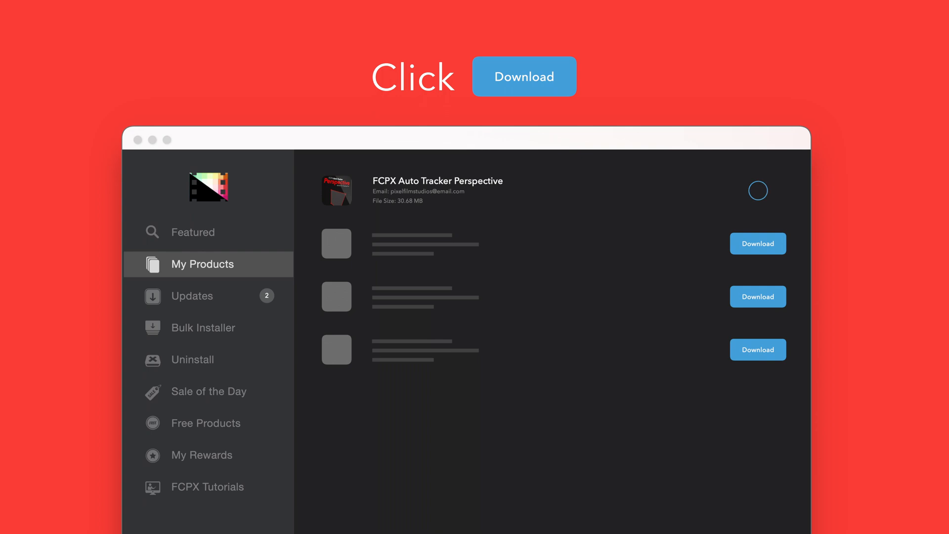
click(757, 191)
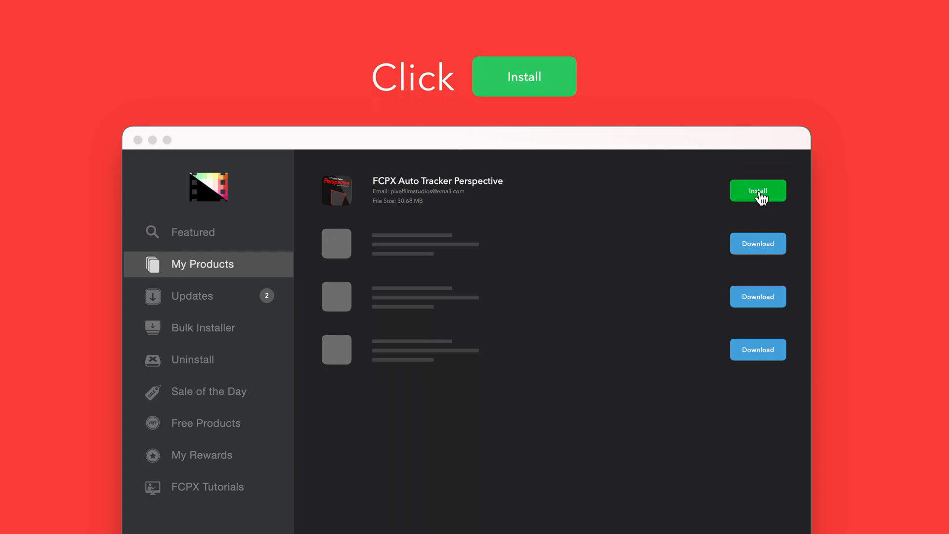
click(757, 191)
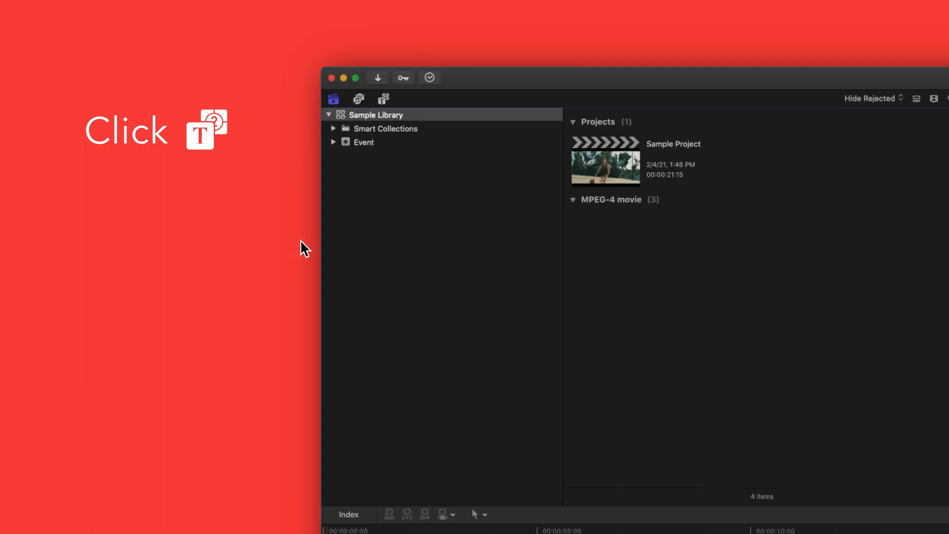
- Drag the FCPX Auto Tracker Perspective title from its Titles category above Clip 1
click(383, 98)
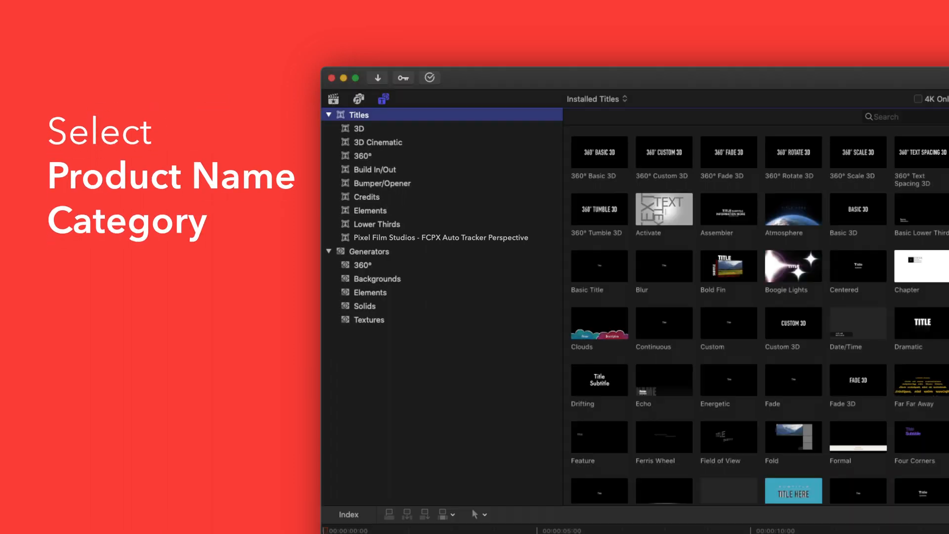
click(439, 237)
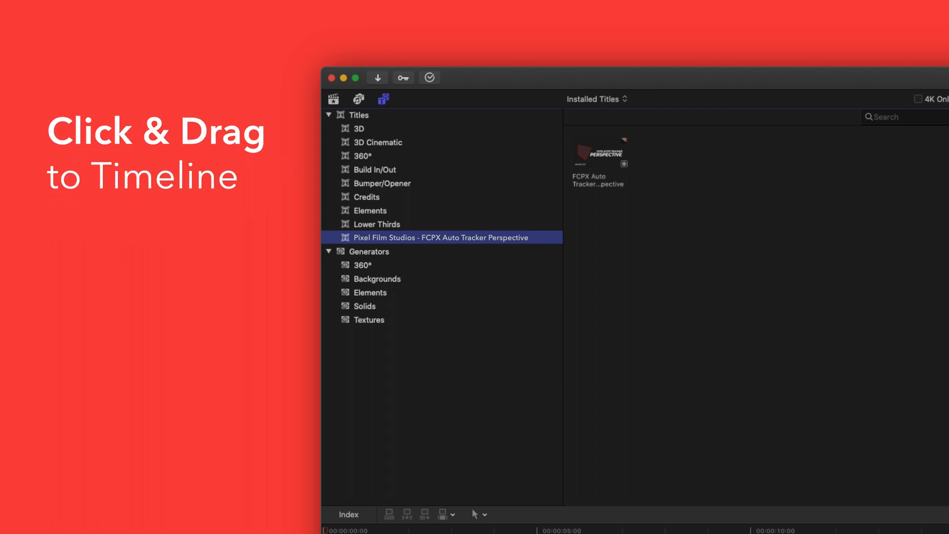
mouse_move(599, 156)
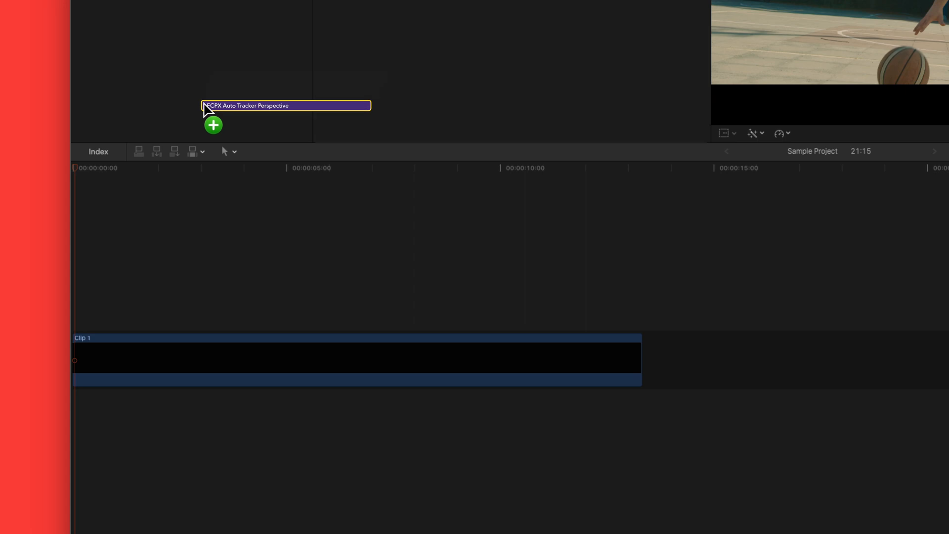
drag(286, 106, 223, 322)
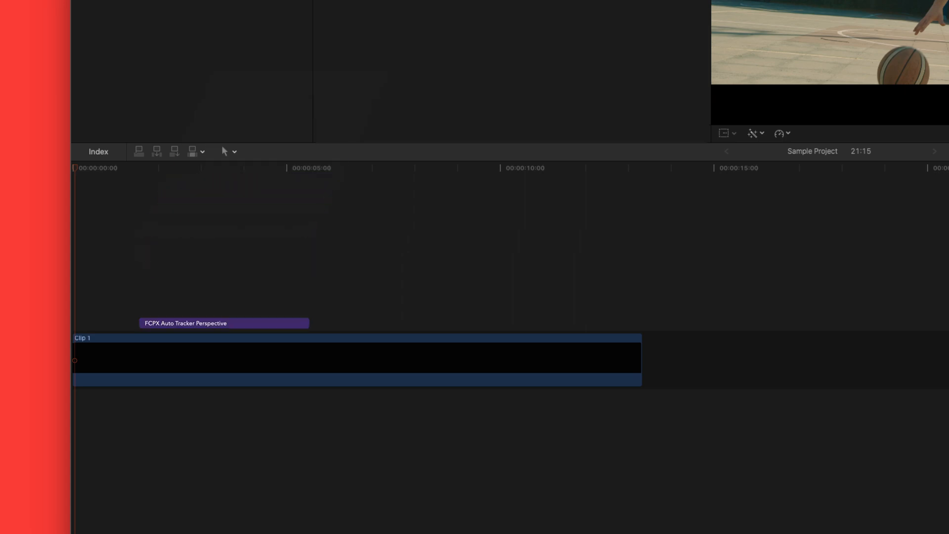
mouse_move(191, 334)
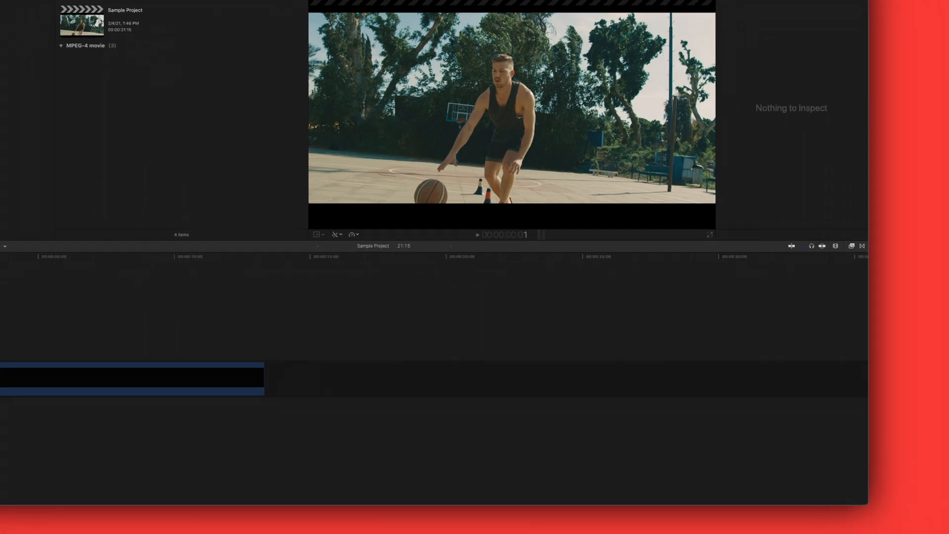
- Drag the Auto Tracker Perspective effect from its Effects category onto Clip 1 and select the clip
click(848, 245)
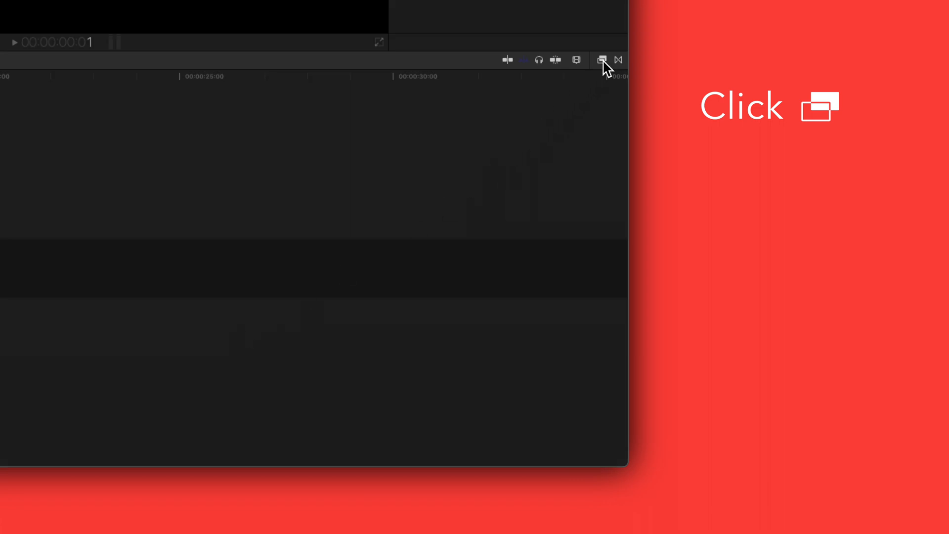
click(601, 59)
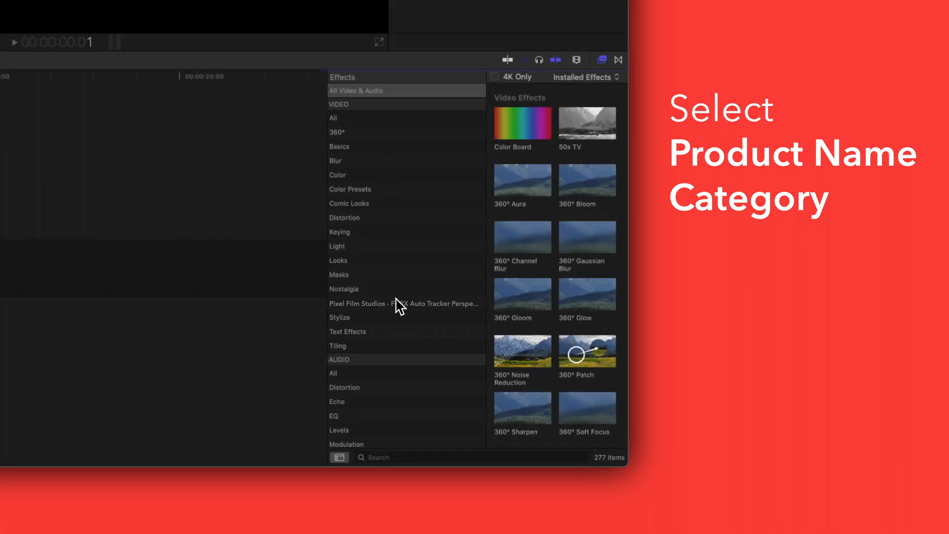
click(403, 303)
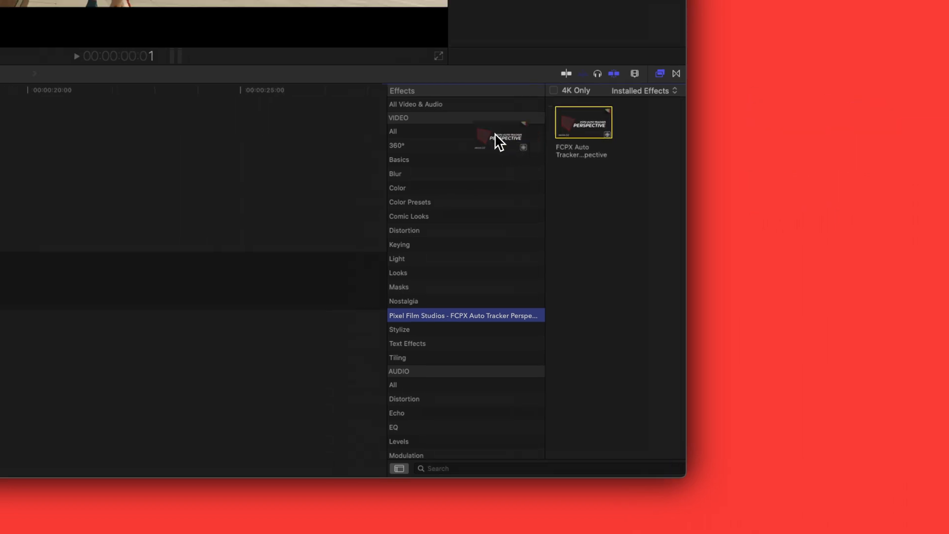
drag(496, 139, 354, 351)
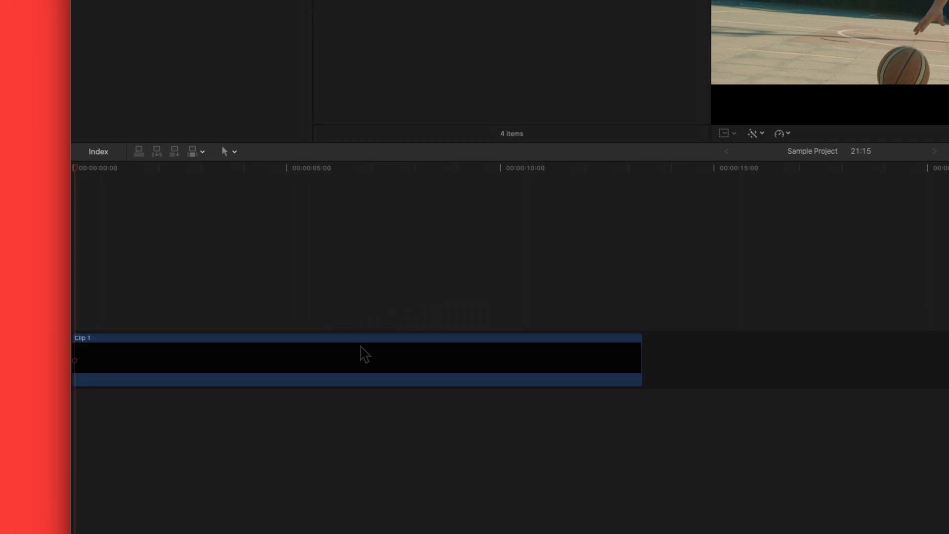
click(363, 355)
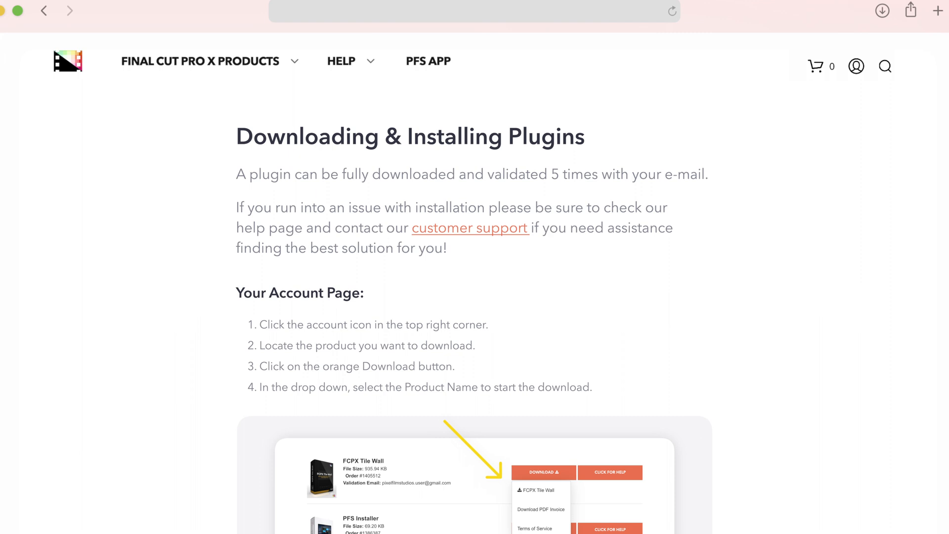
- Scroll through the Downloading & Installing Plugins help page to its account-page download steps
scroll(down, 3)
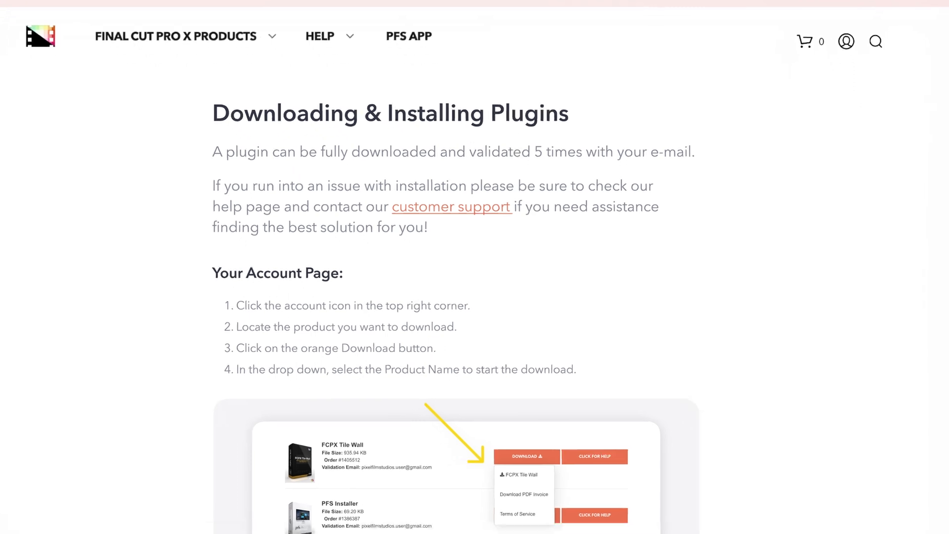